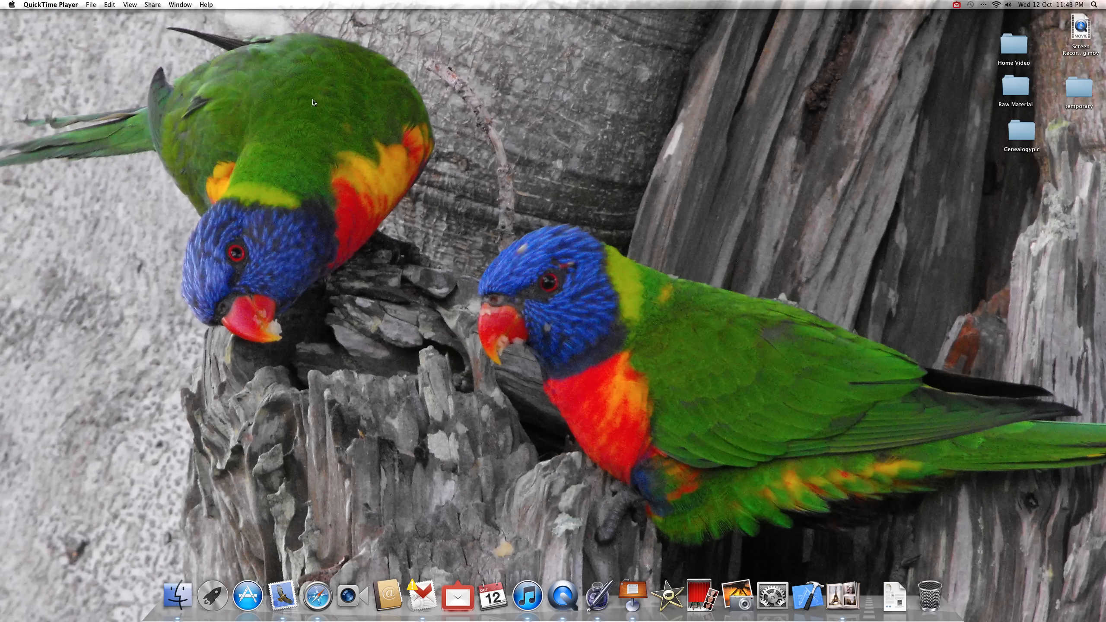
pyautogui.moveTo(242, 183)
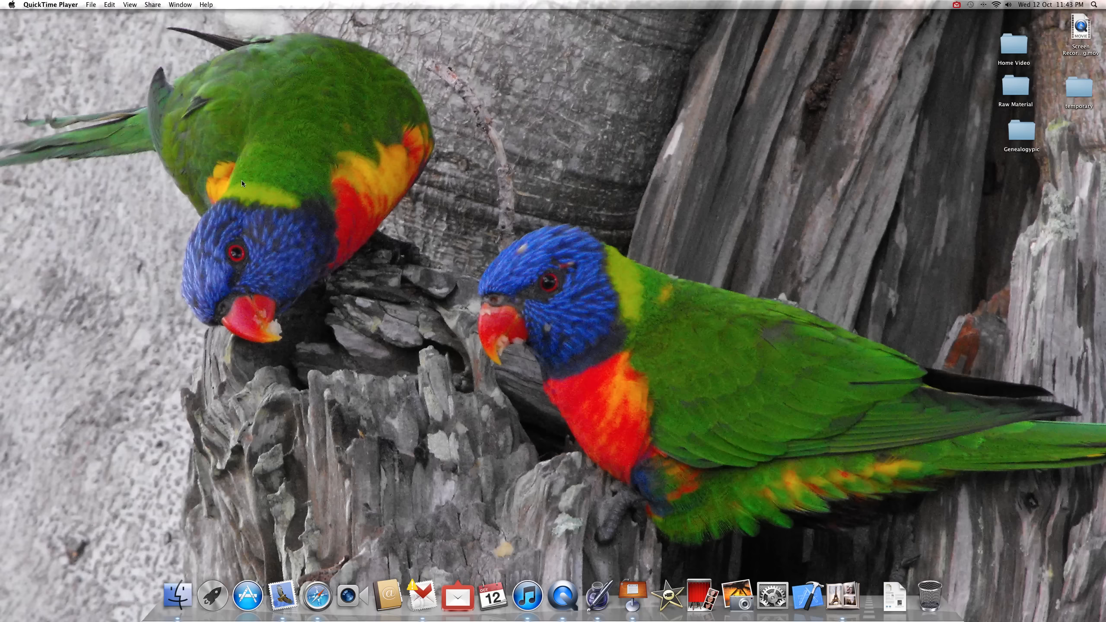
pyautogui.moveTo(563, 598)
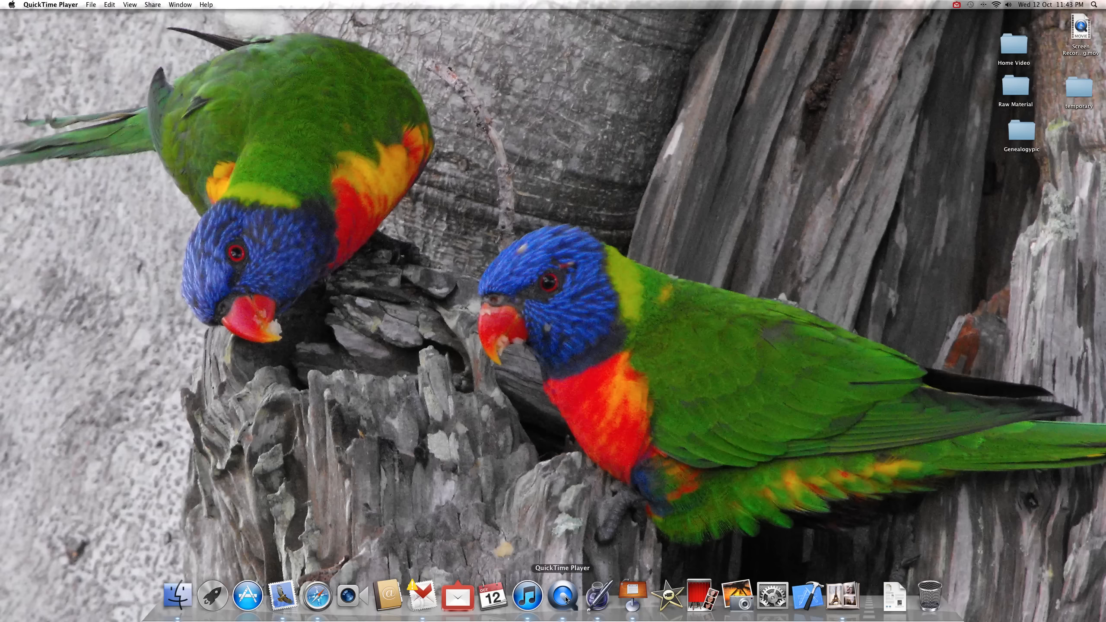
pyautogui.moveTo(894, 599)
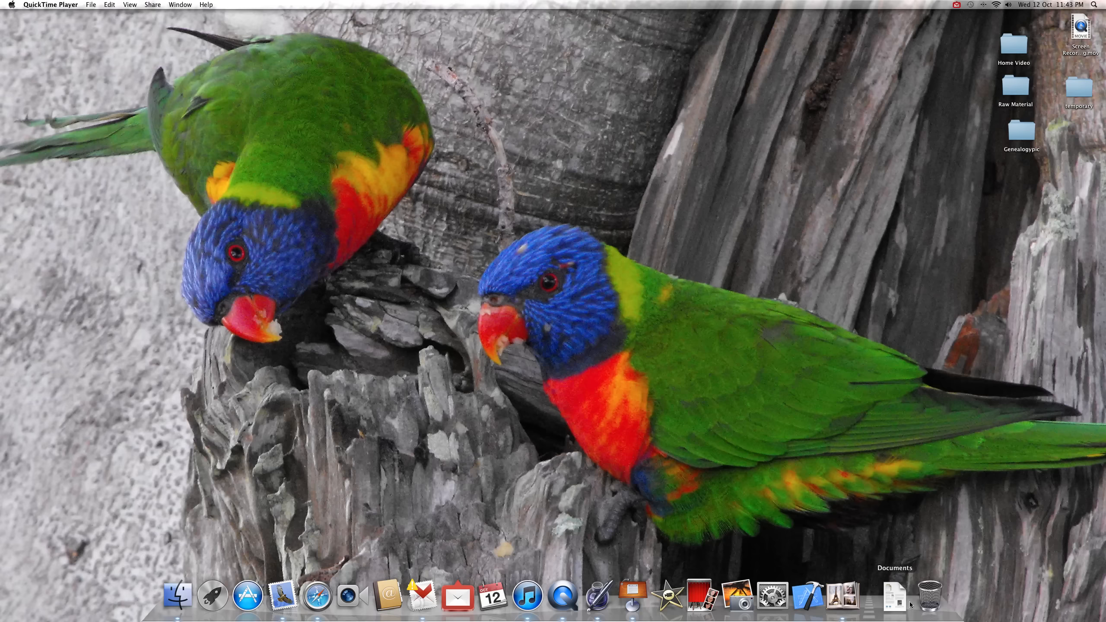
pyautogui.moveTo(561, 596)
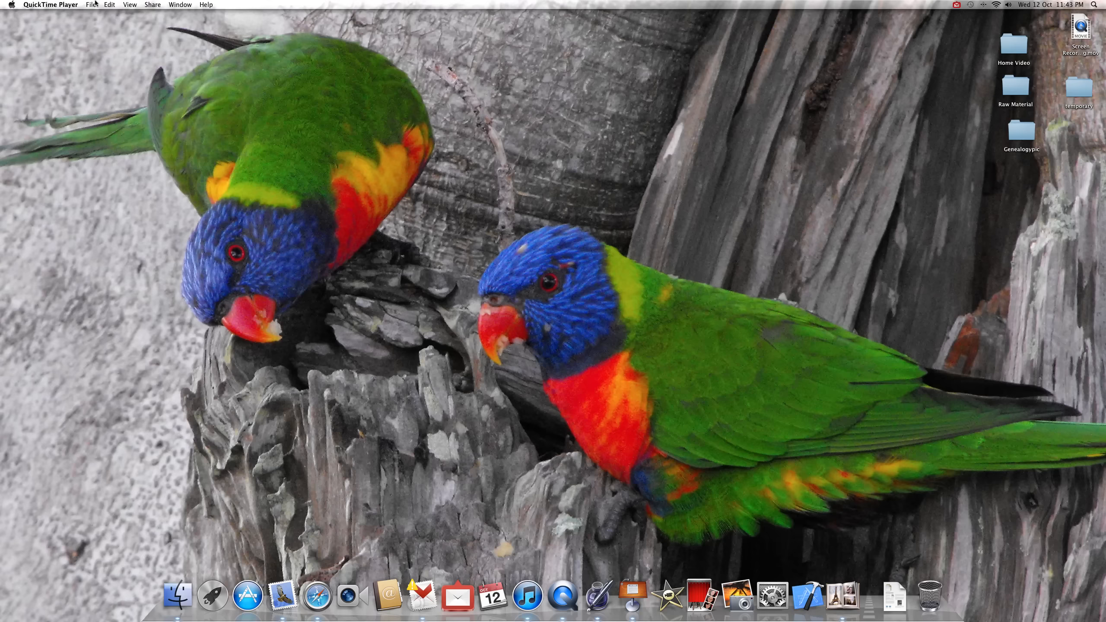
# Step: Open QuickTime Player's File menu to show New Movie, Audio and Screen Recording options
pyautogui.click(91, 4)
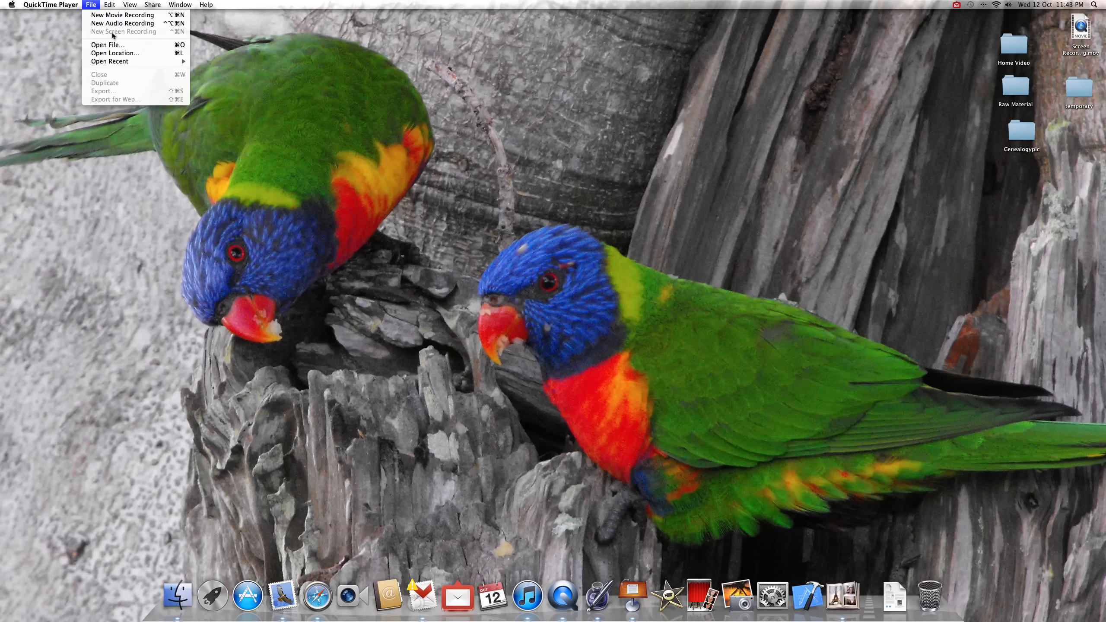
pyautogui.moveTo(112, 91)
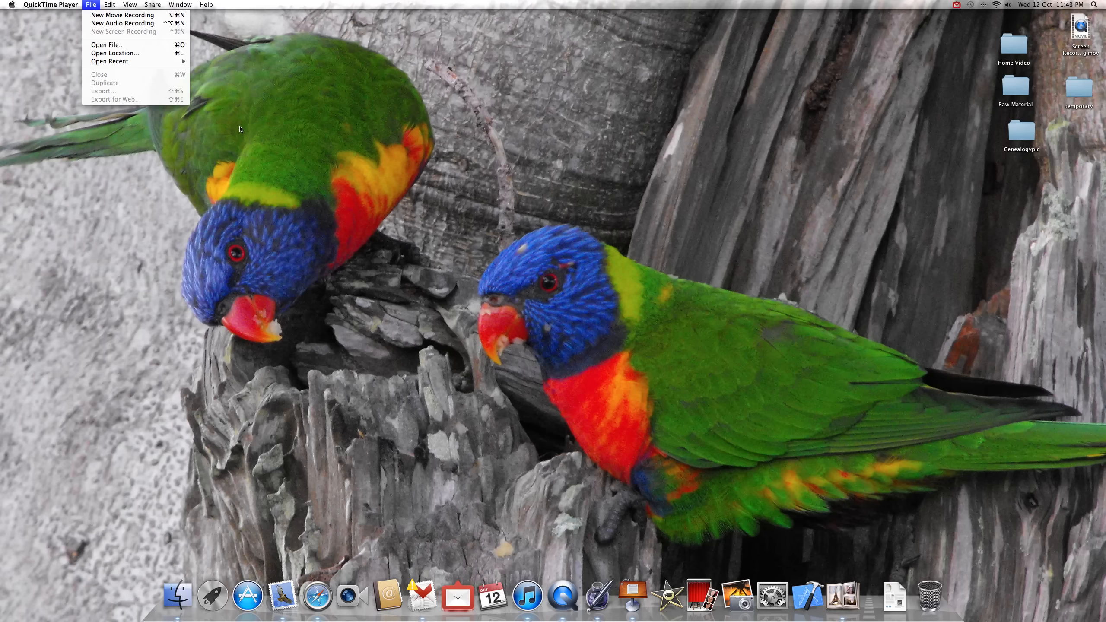
pyautogui.moveTo(178, 114)
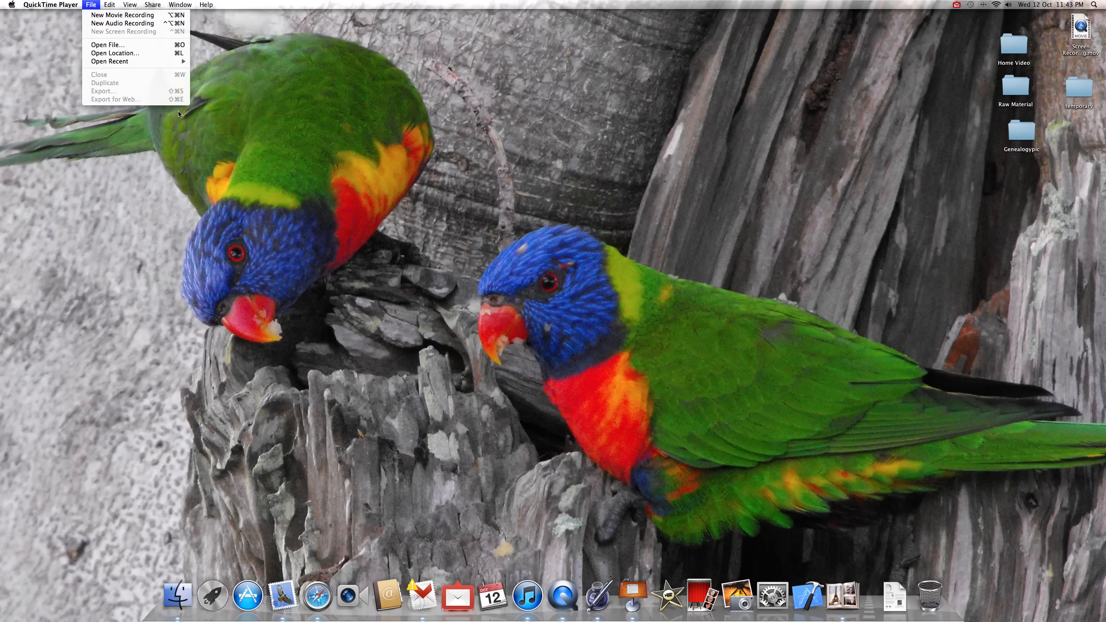
pyautogui.moveTo(233, 114)
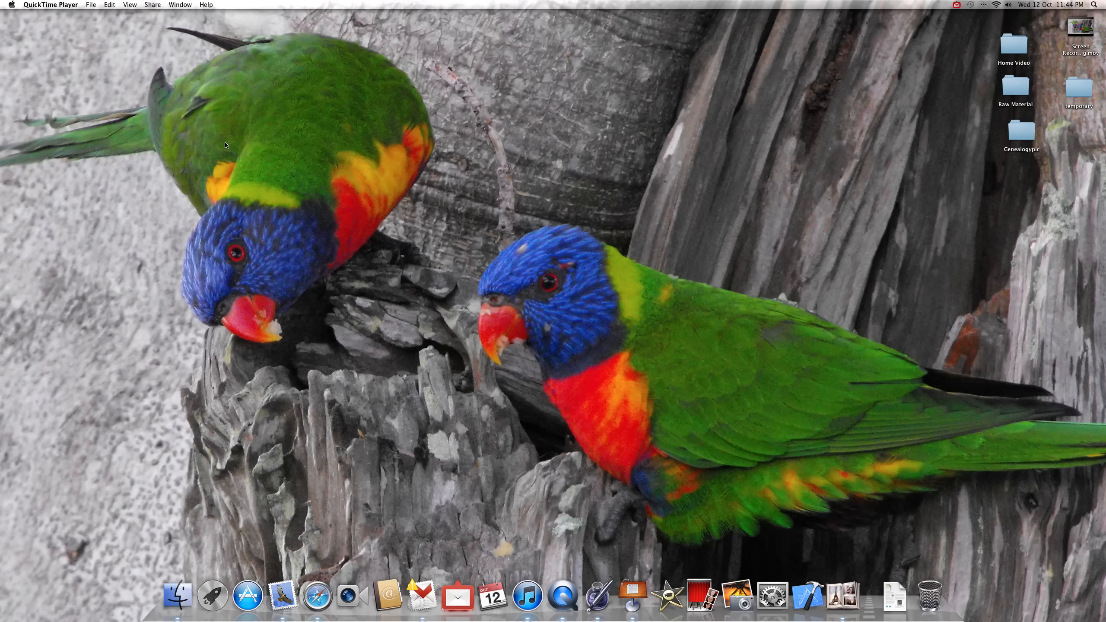
pyautogui.moveTo(228, 138)
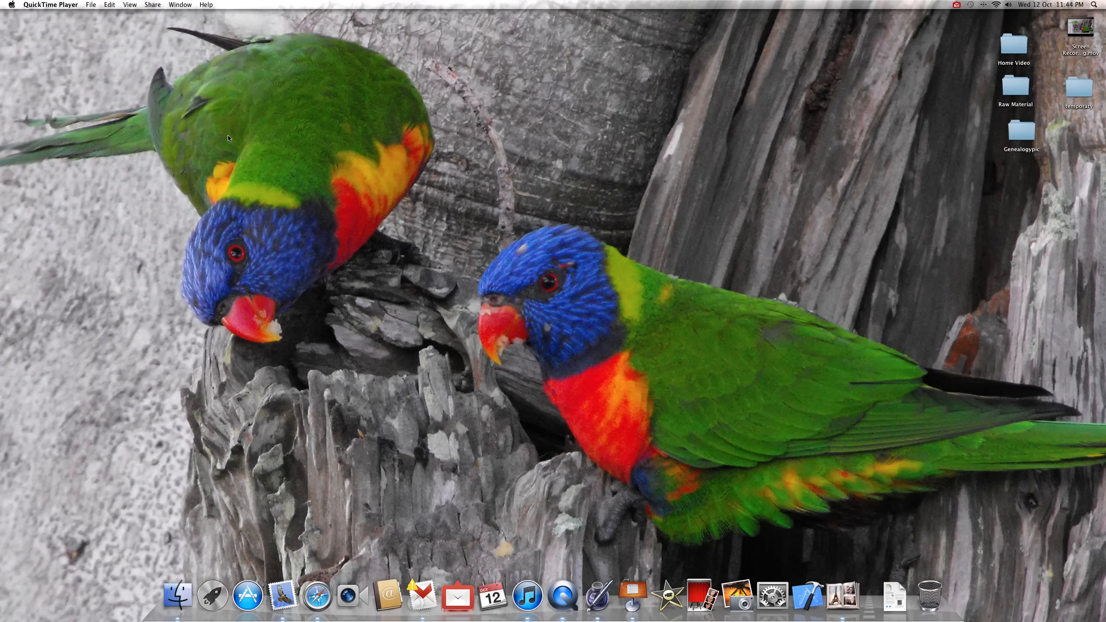
pyautogui.moveTo(254, 210)
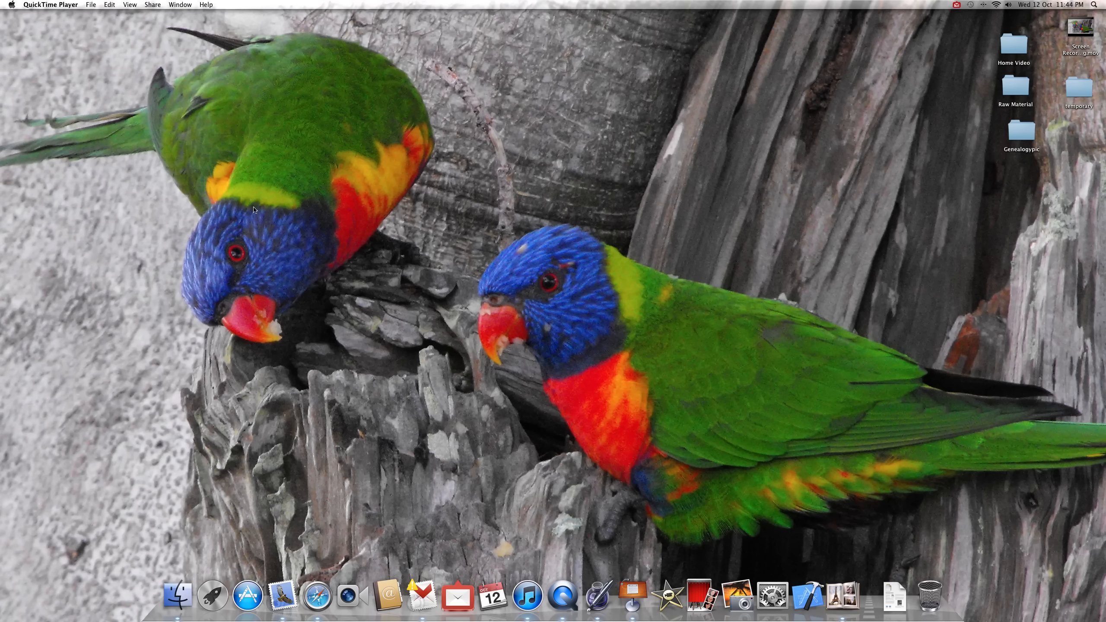
pyautogui.moveTo(181, 133)
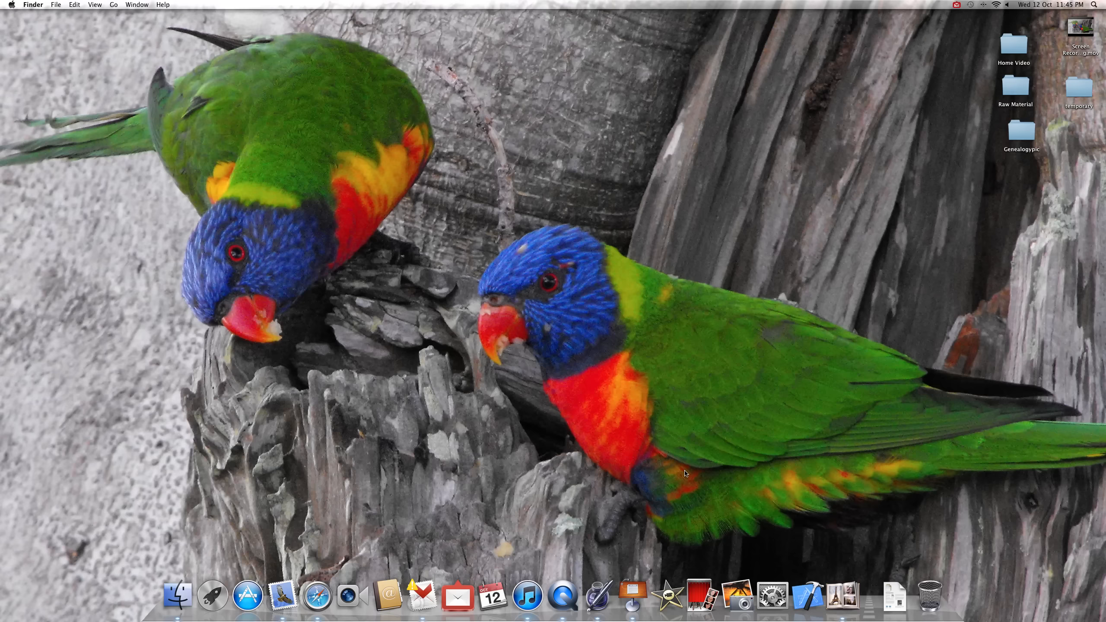
pyautogui.moveTo(105, 123)
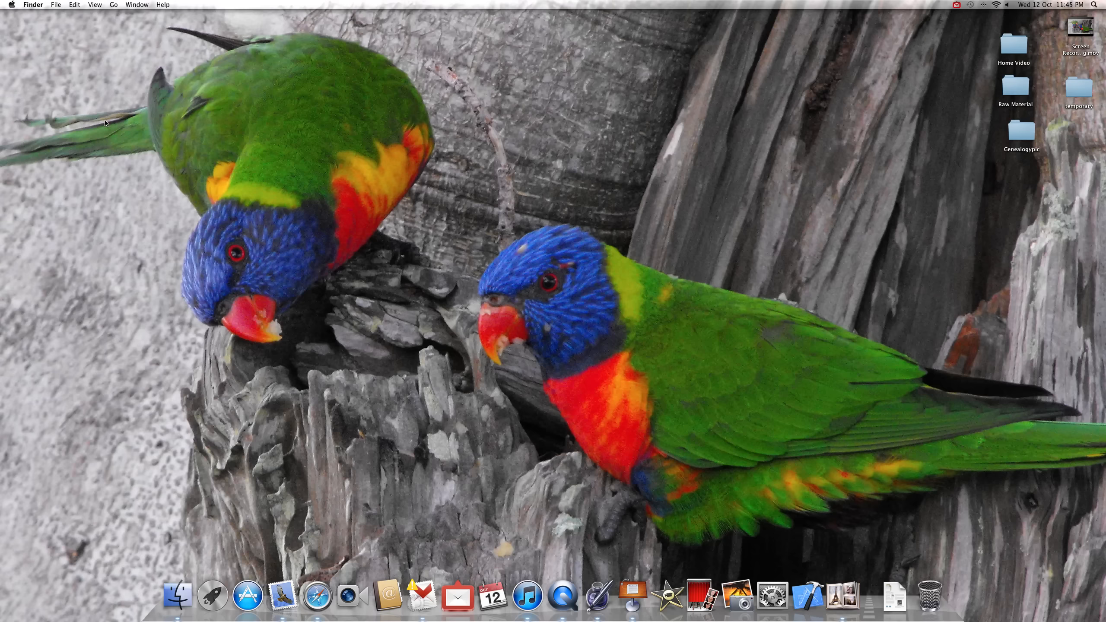